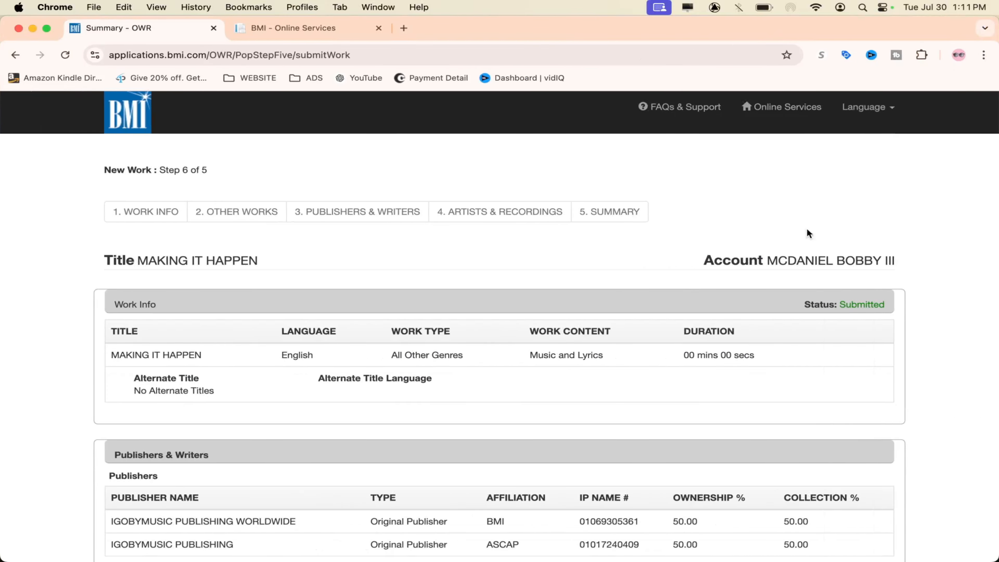
Scroll down the submitted work's summary before bringing up help.
{"action": "scroll", "scroll_direction": "down", "scroll_amount": 3}
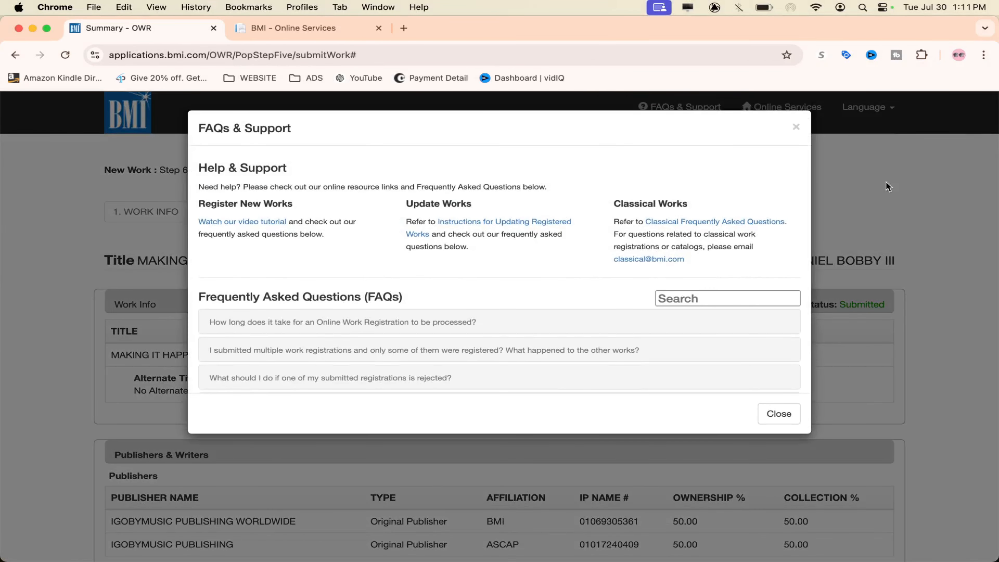
{"action": "mouse_move", "coordinate": [452, 205]}
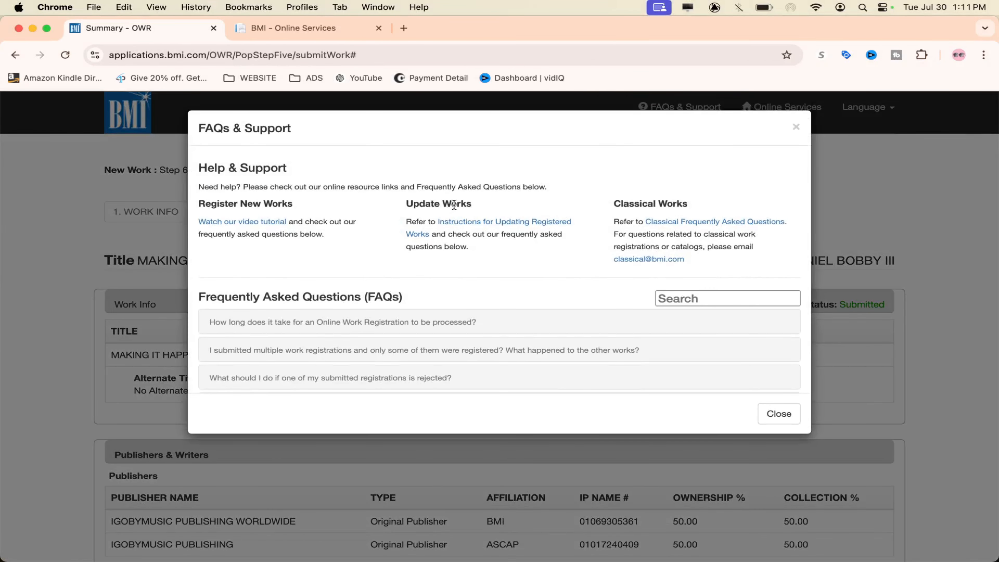
{"action": "mouse_move", "coordinate": [477, 221]}
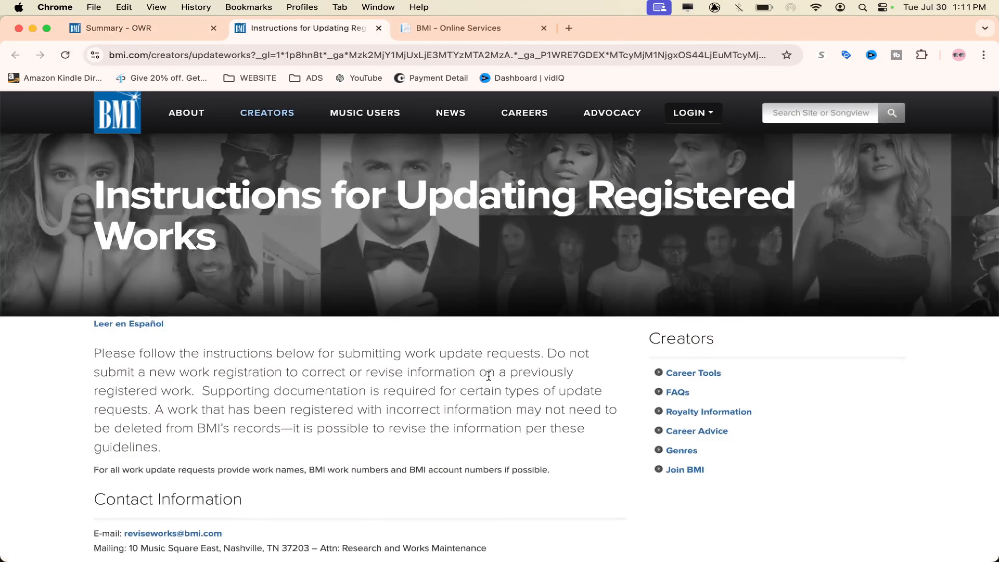
Scroll through the Instructions for Updating Registered Works page, reading its revision guidance, then back up.
{"action": "scroll", "scroll_direction": "down", "scroll_amount": 3}
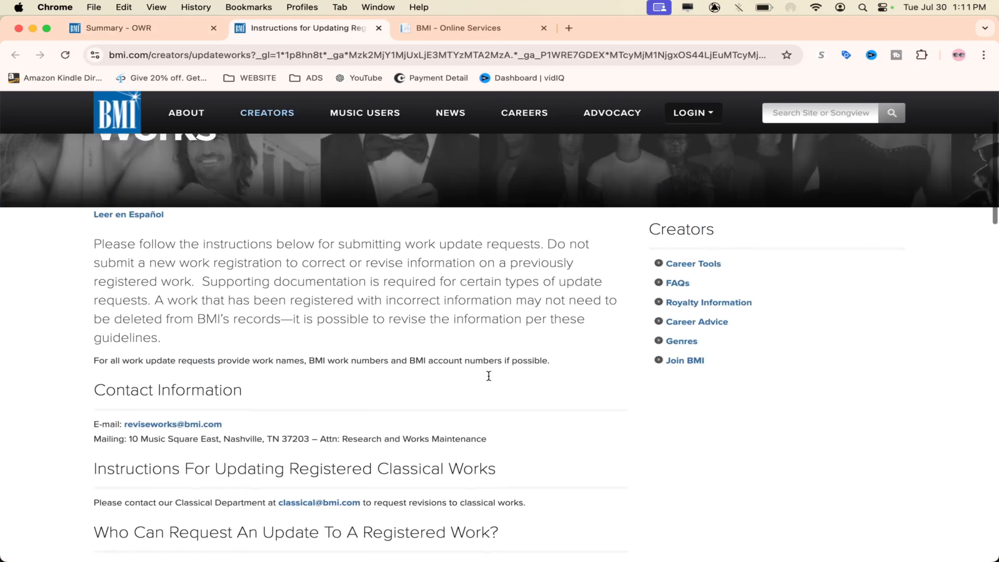
{"action": "scroll", "scroll_direction": "down", "scroll_amount": 3}
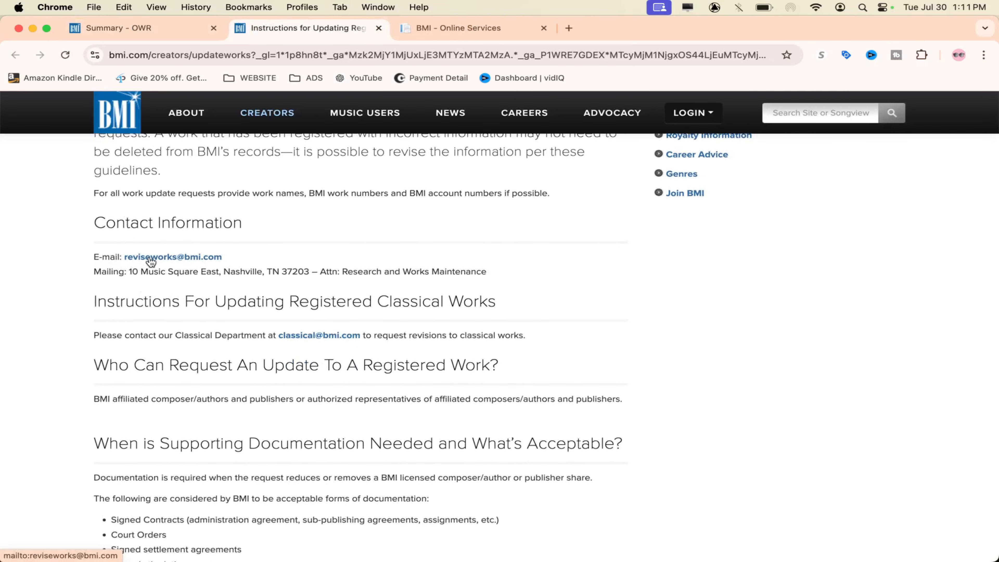
{"action": "mouse_move", "coordinate": [161, 261]}
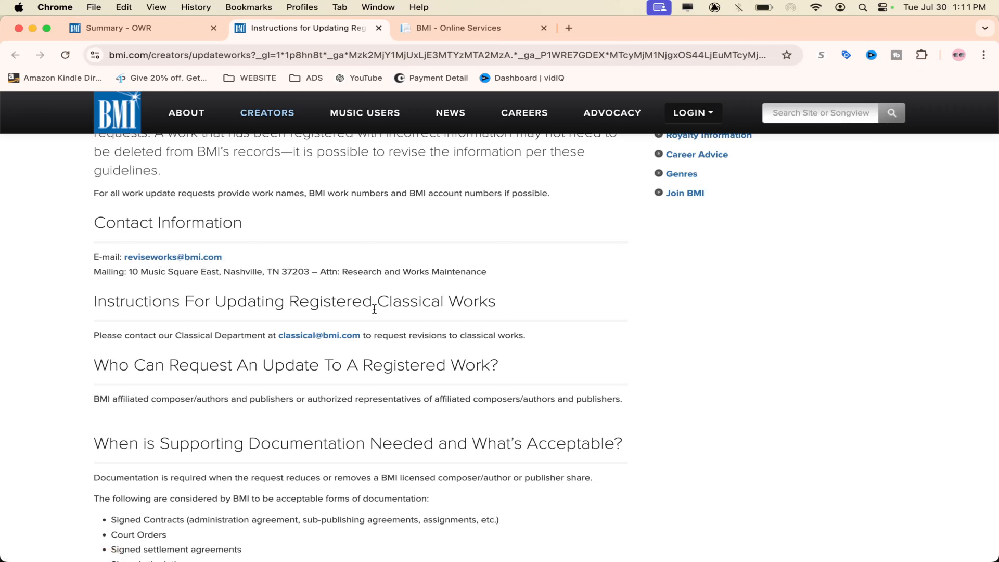
{"action": "mouse_move", "coordinate": [150, 374]}
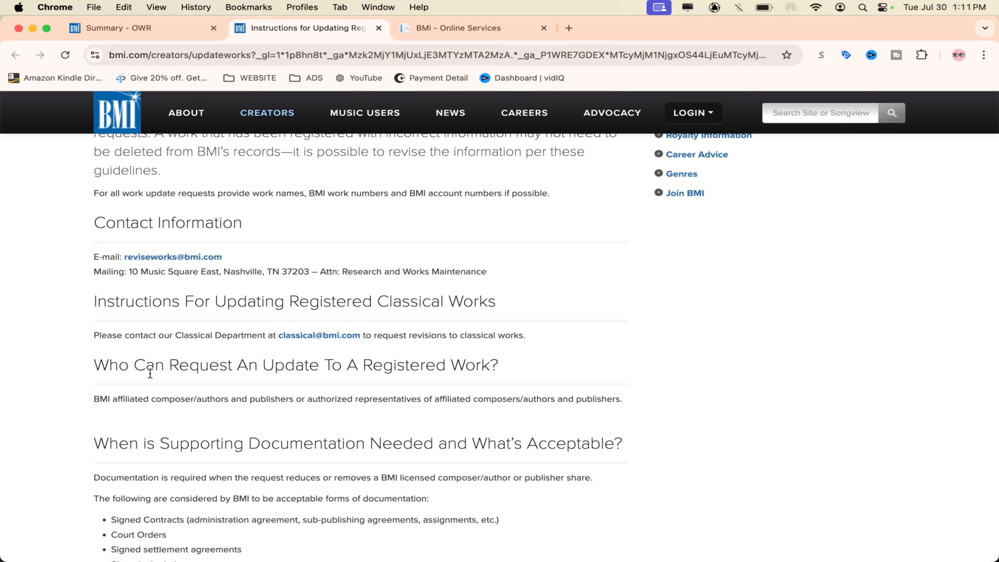
{"action": "scroll", "scroll_direction": "down", "scroll_amount": 3}
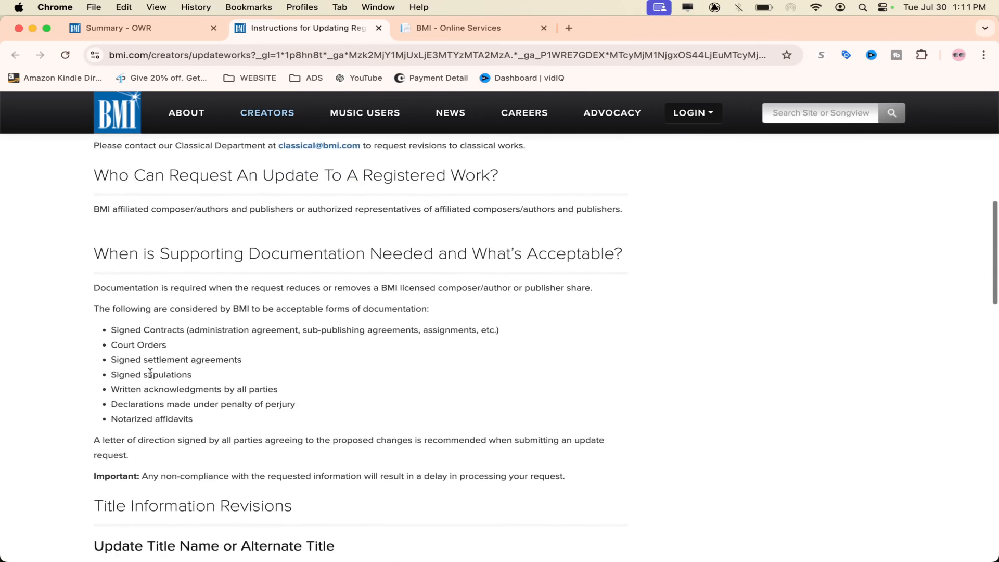
{"action": "scroll", "scroll_direction": "down", "scroll_amount": 3}
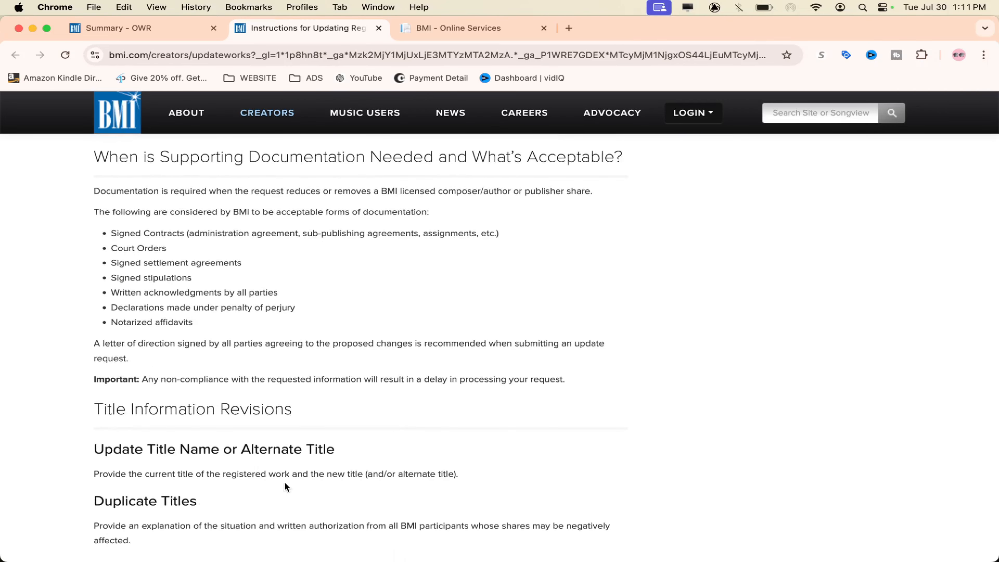
{"action": "scroll", "scroll_direction": "down", "scroll_amount": 3}
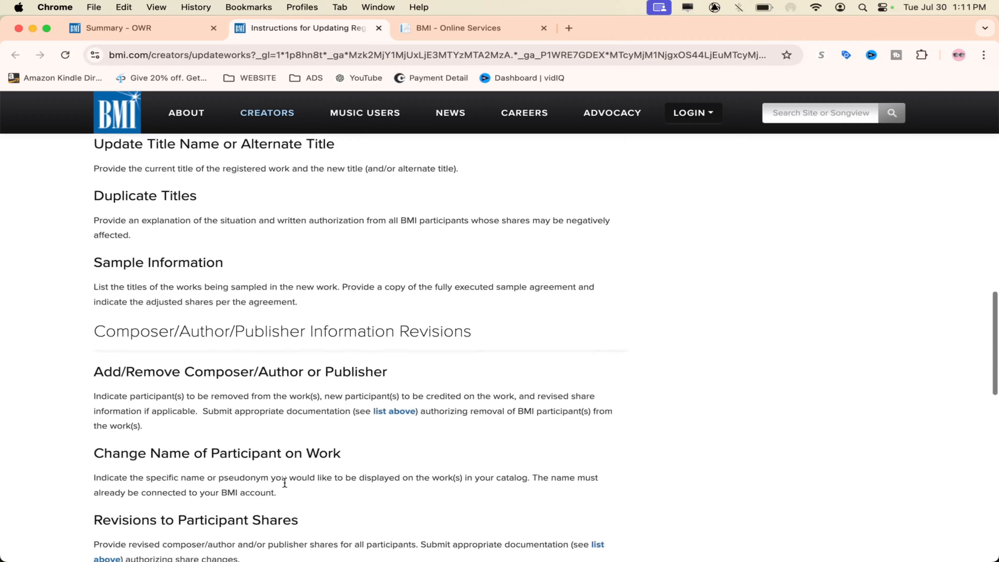
{"action": "scroll", "scroll_direction": "down", "scroll_amount": 3}
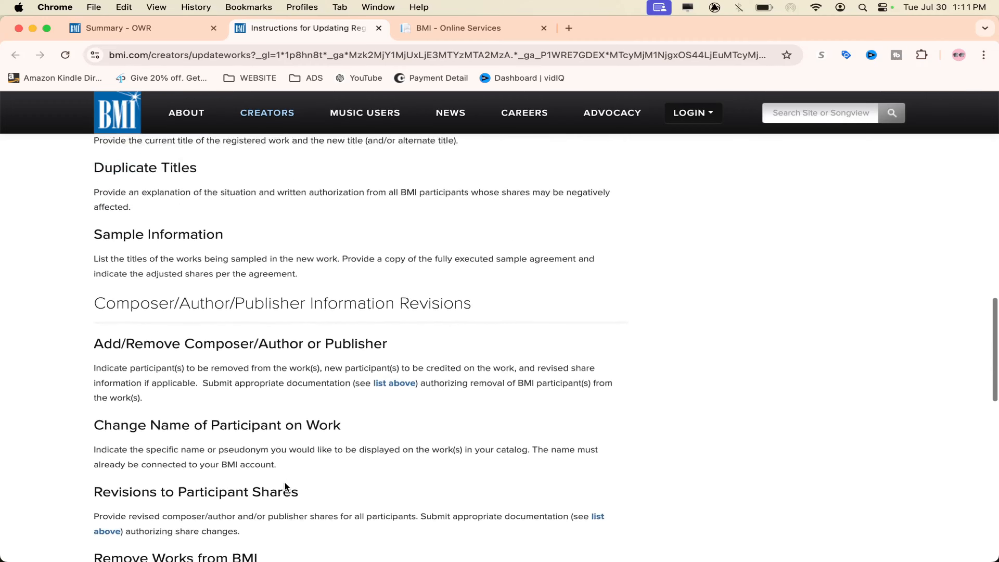
{"action": "scroll", "scroll_direction": "up", "scroll_amount": 3}
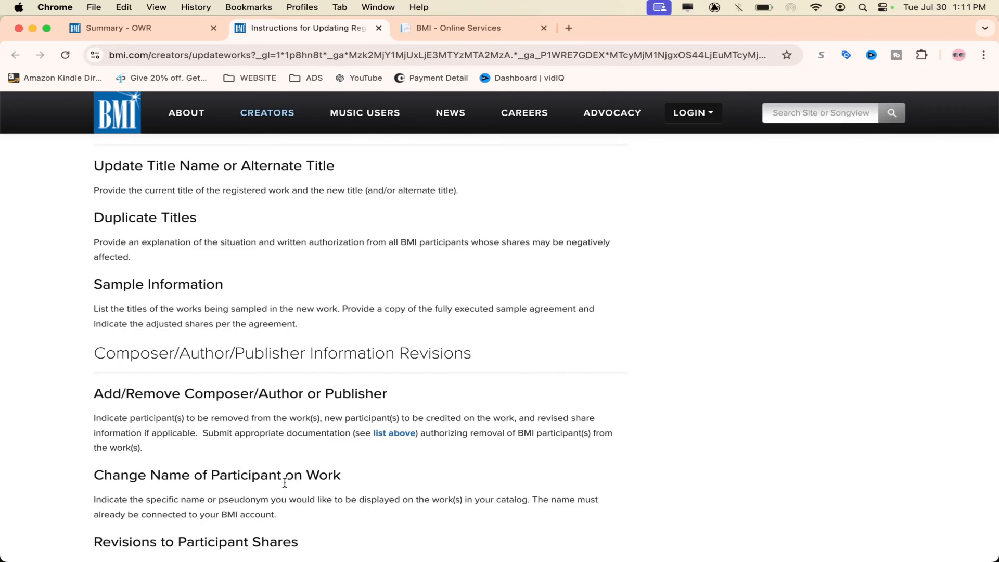
{"action": "scroll", "scroll_direction": "up", "scroll_amount": 3}
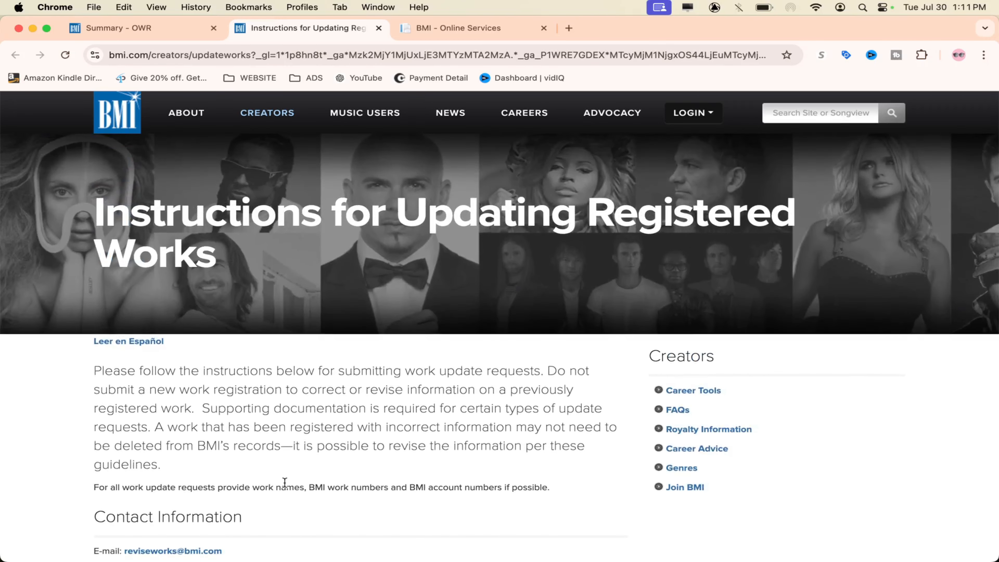
{"action": "mouse_move", "coordinate": [309, 446]}
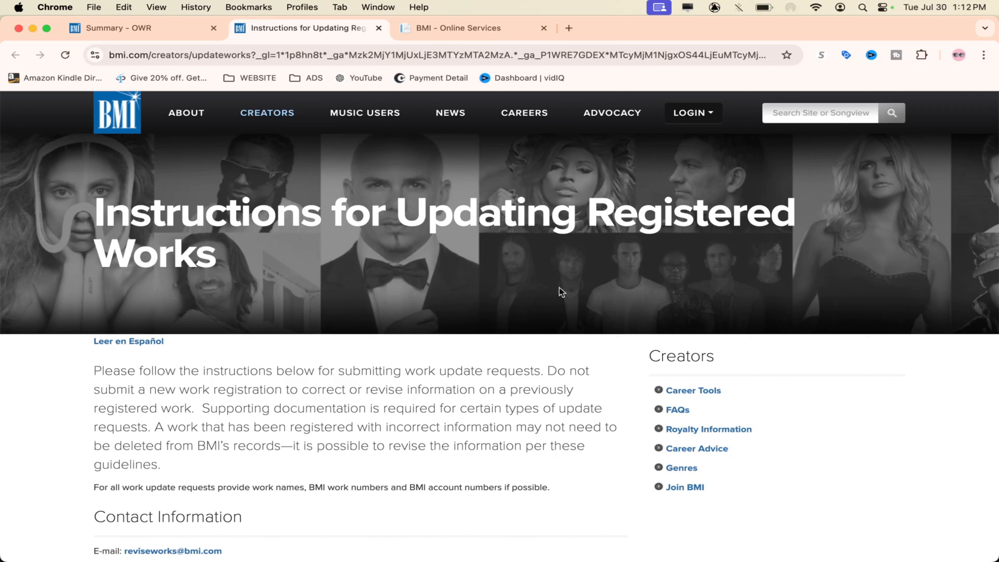
Review the Contact Information section with the revisions email and select the page's web address.
{"action": "scroll", "scroll_direction": "down", "scroll_amount": 3}
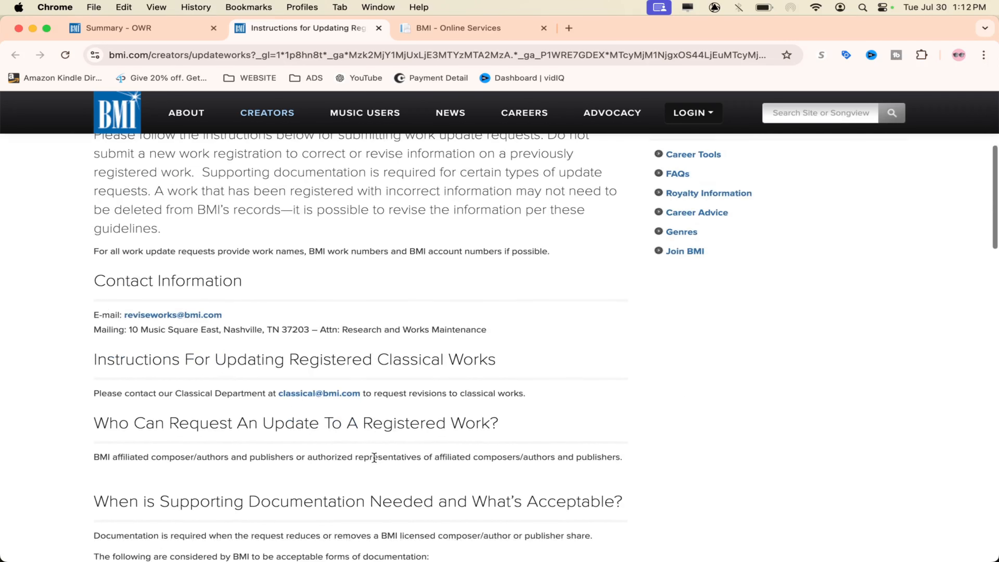
{"action": "mouse_move", "coordinate": [172, 314]}
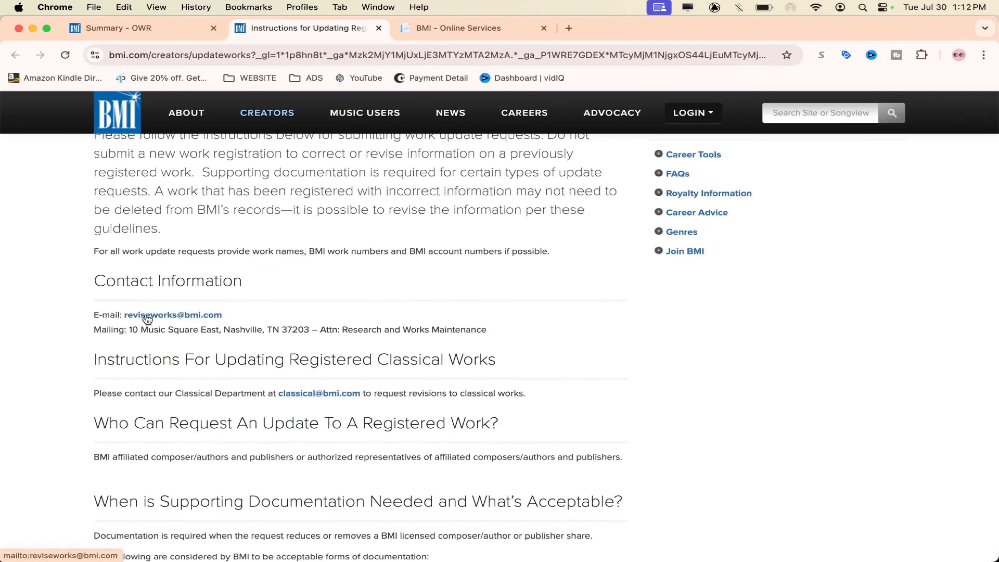
{"action": "double_click", "coordinate": [173, 315]}
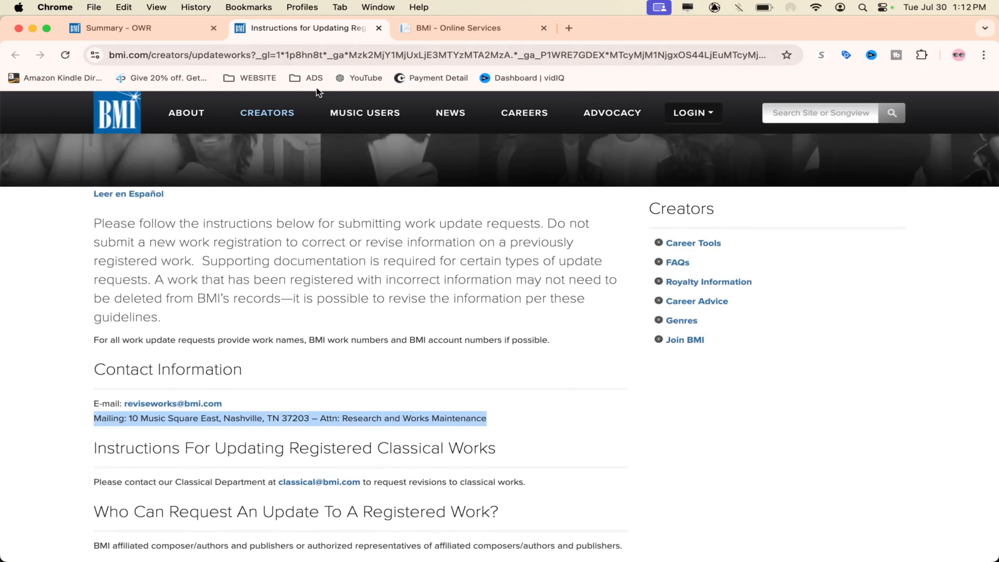
{"action": "left_click", "coordinate": [408, 55]}
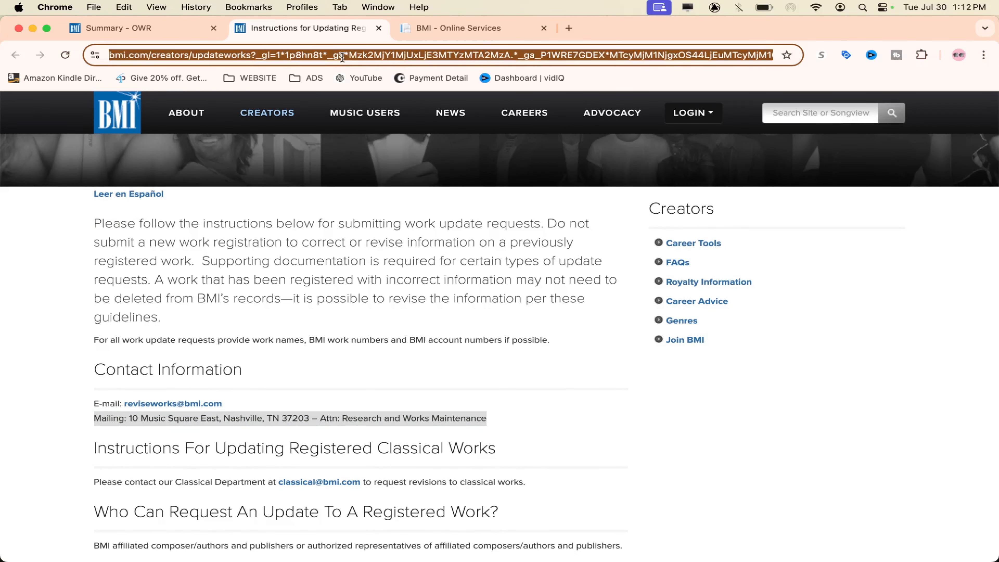
{"action": "mouse_move", "coordinate": [567, 28]}
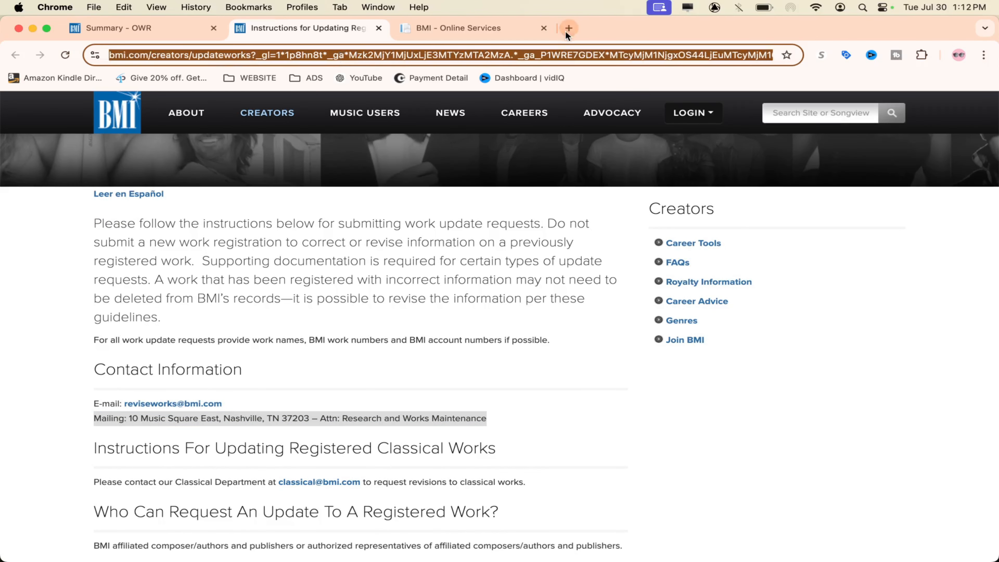
{"action": "mouse_move", "coordinate": [567, 28]}
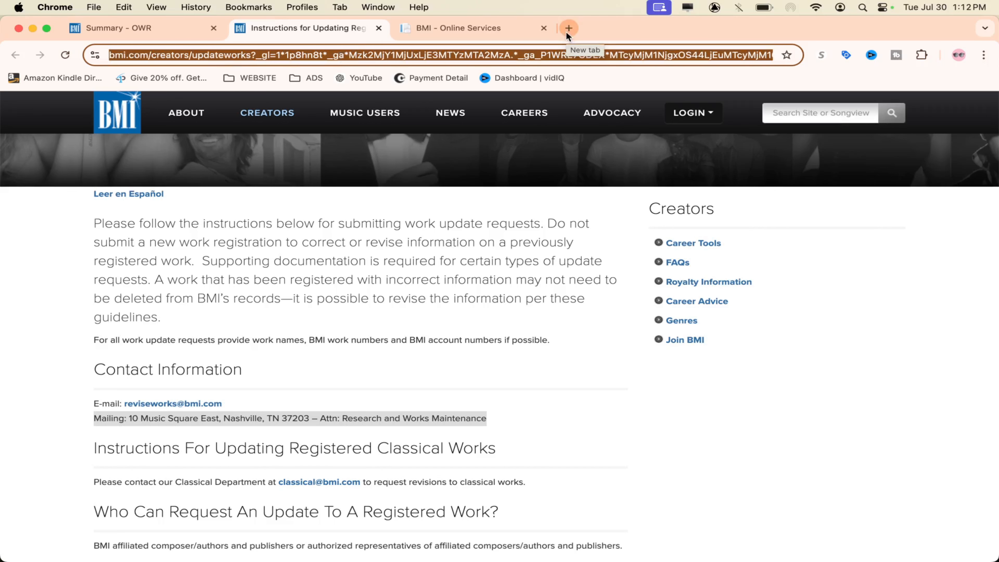
Go to ascap.com in a new tab and reach the Music Creator Login page.
{"action": "left_click", "coordinate": [567, 28]}
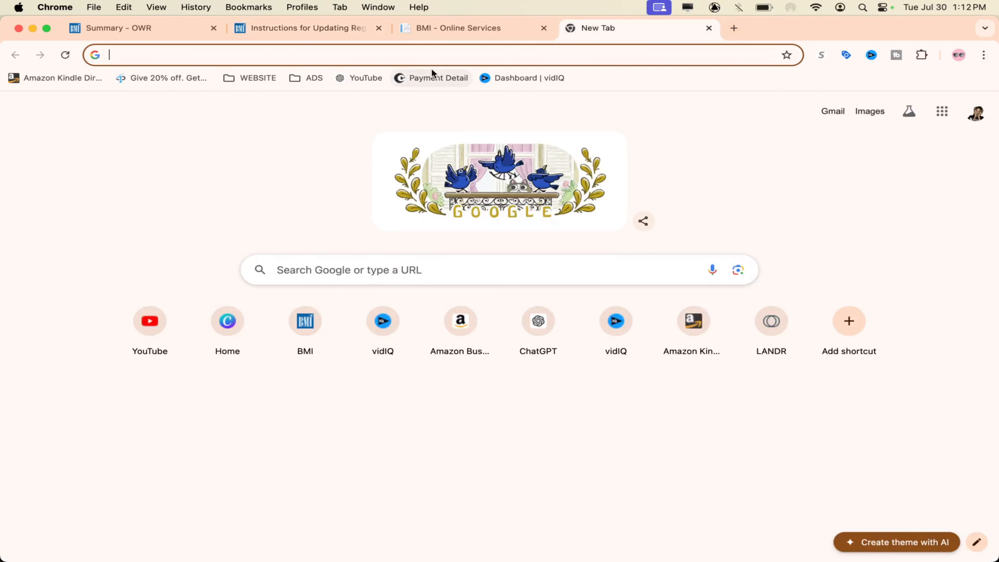
{"action": "type", "text": "ascap.com"}
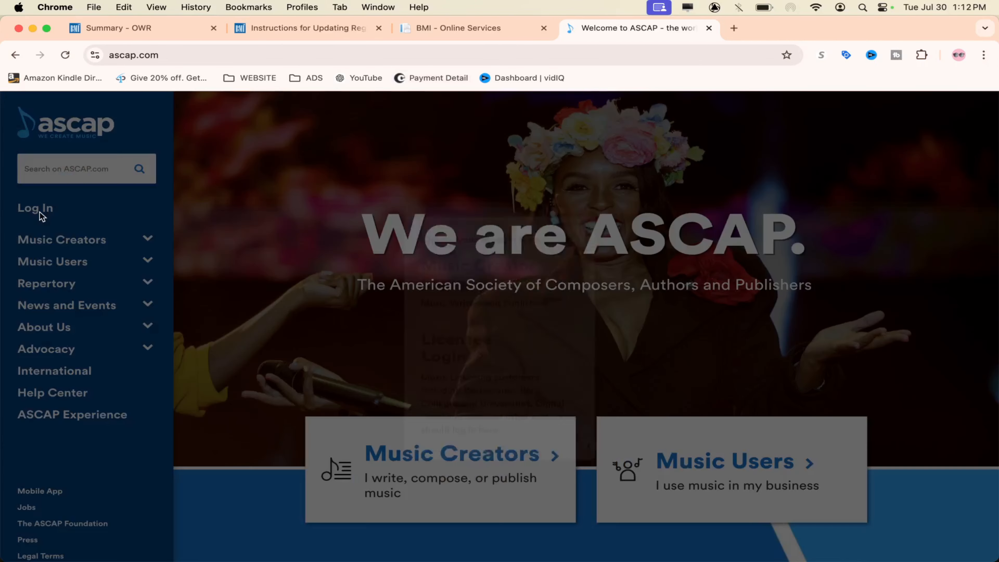
{"action": "left_click", "coordinate": [35, 208]}
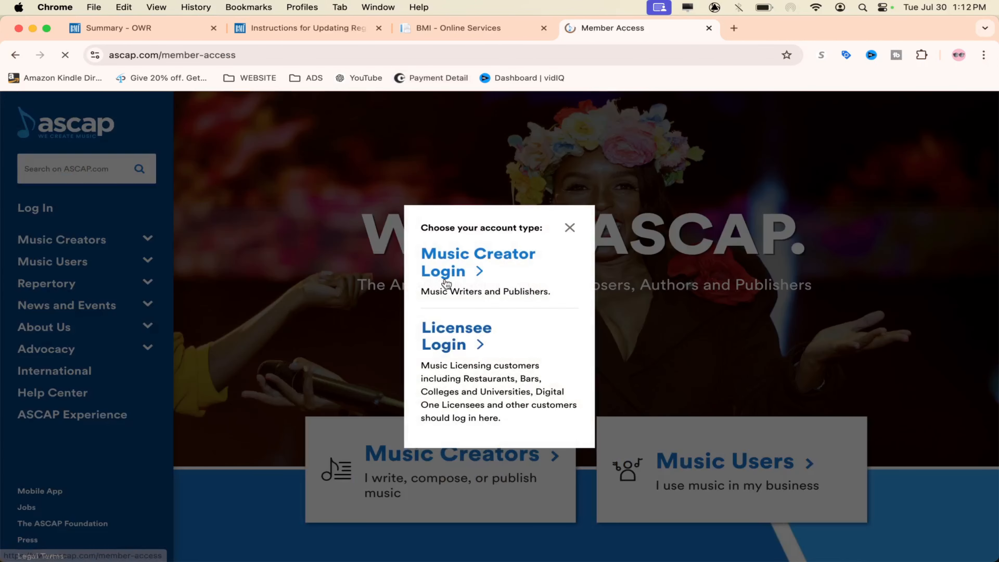
{"action": "left_click", "coordinate": [478, 261]}
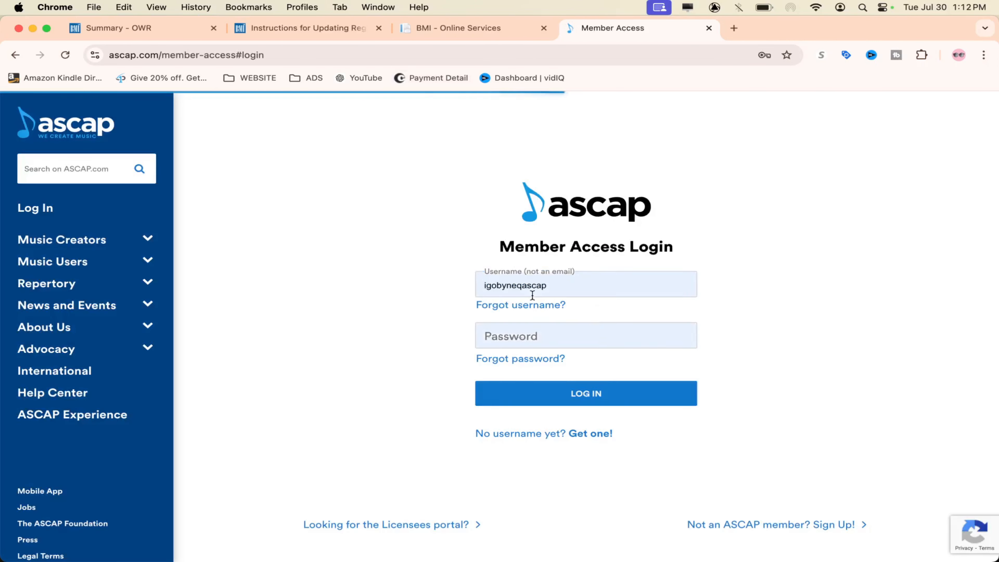
Enter the password and log in to the ASCAP writer account's dashboard.
{"action": "type", "text": "password"}
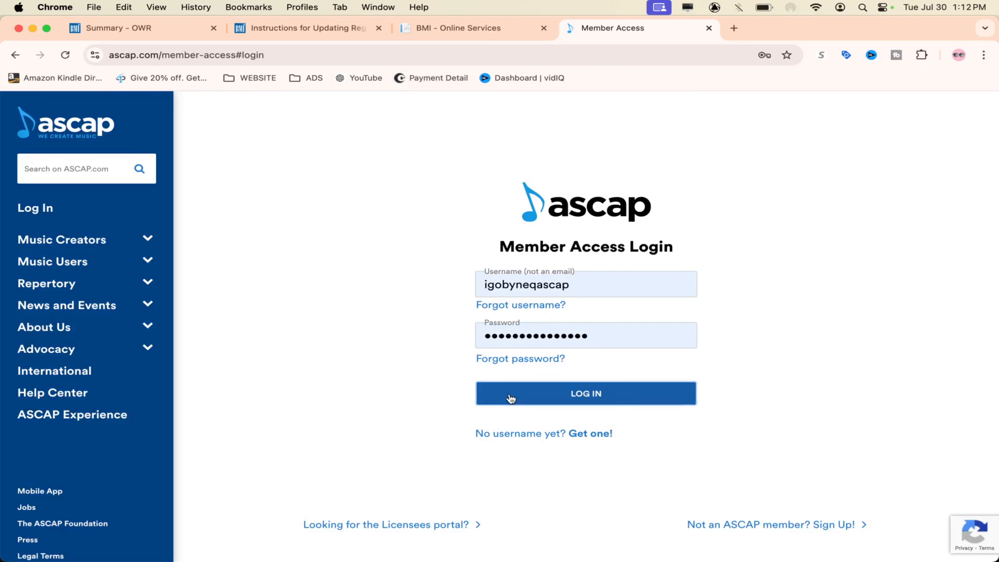
{"action": "left_click", "coordinate": [585, 393]}
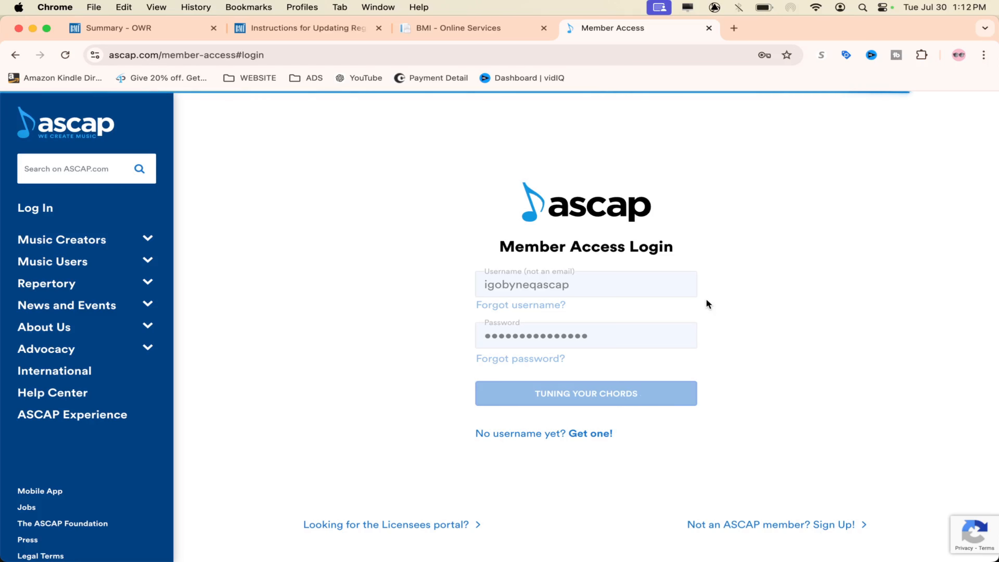
{"action": "left_click", "coordinate": [584, 394]}
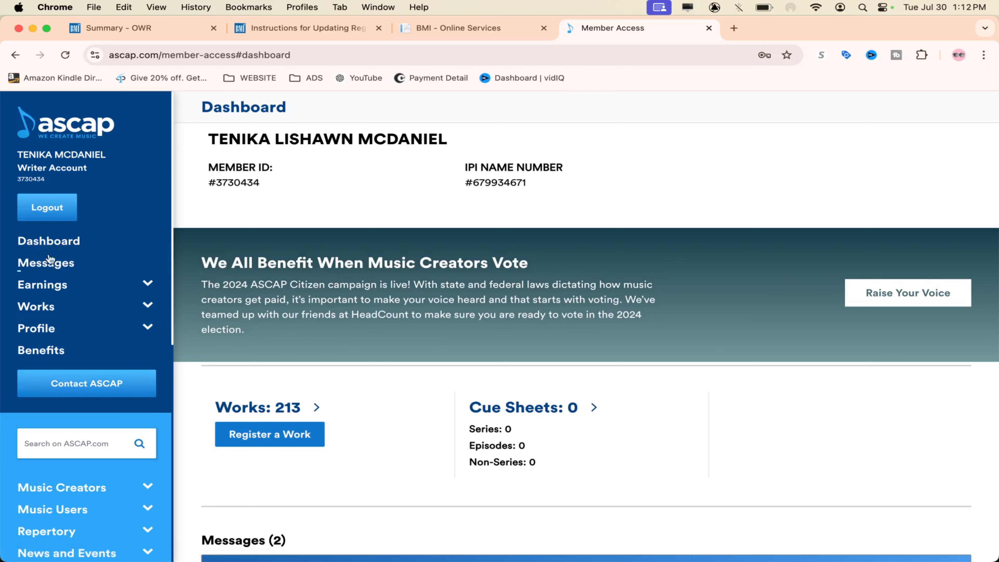
Go to Works and open the ON A ROLL registration from the 213-work list.
{"action": "left_click", "coordinate": [36, 307]}
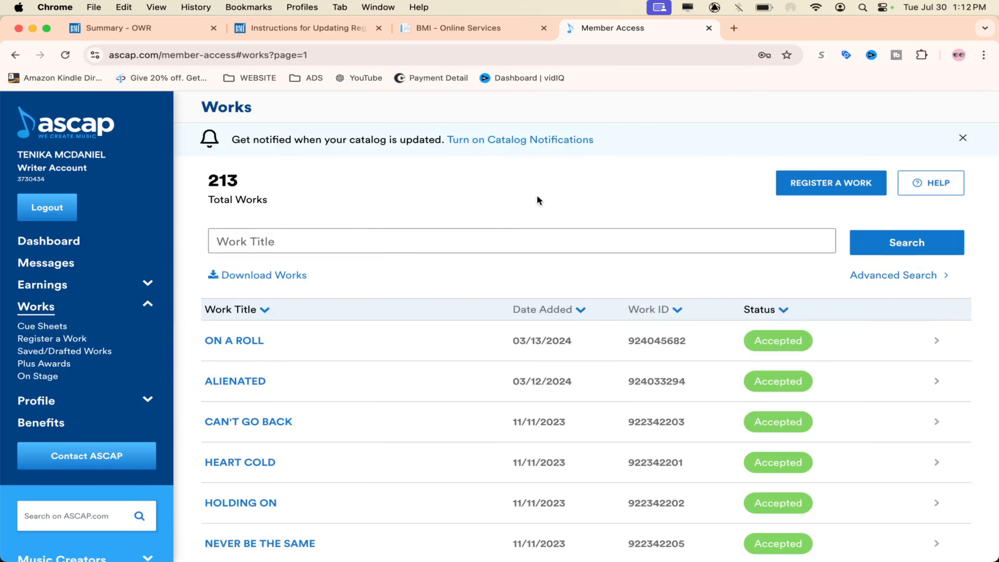
{"action": "left_click", "coordinate": [234, 340]}
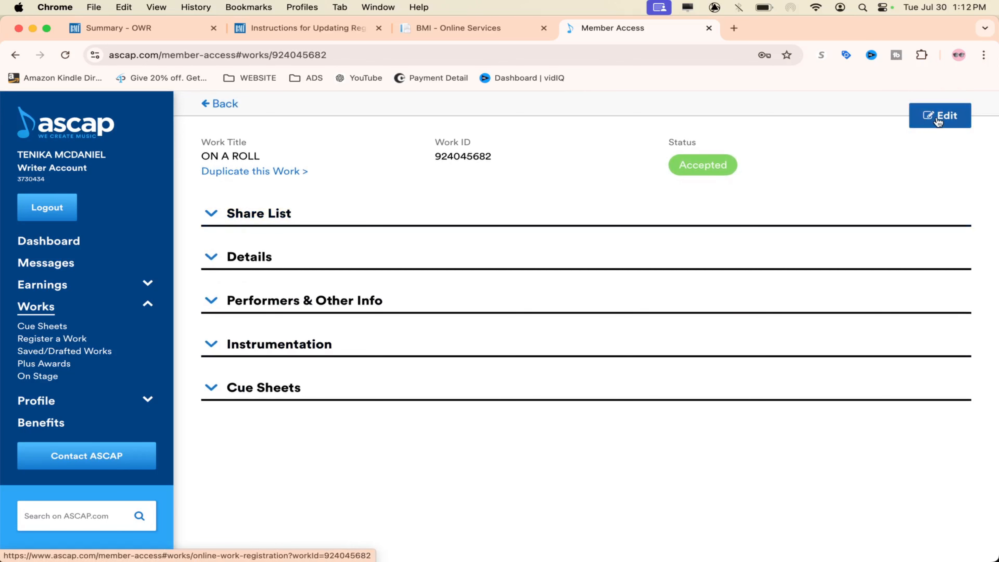
Start editing ON A ROLL and scroll to its Writers & Publishers share splits.
{"action": "left_click", "coordinate": [940, 115]}
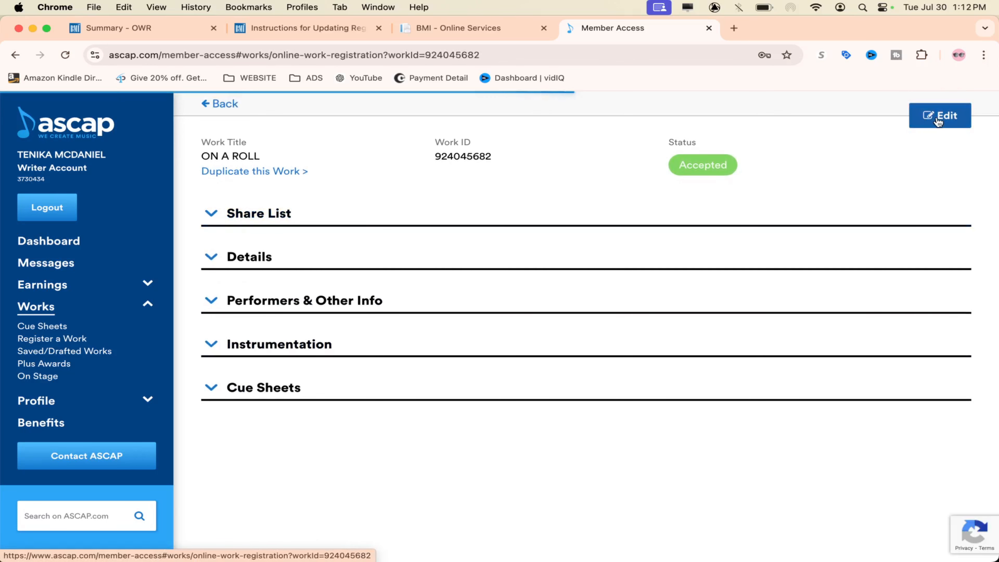
{"action": "left_click", "coordinate": [939, 115]}
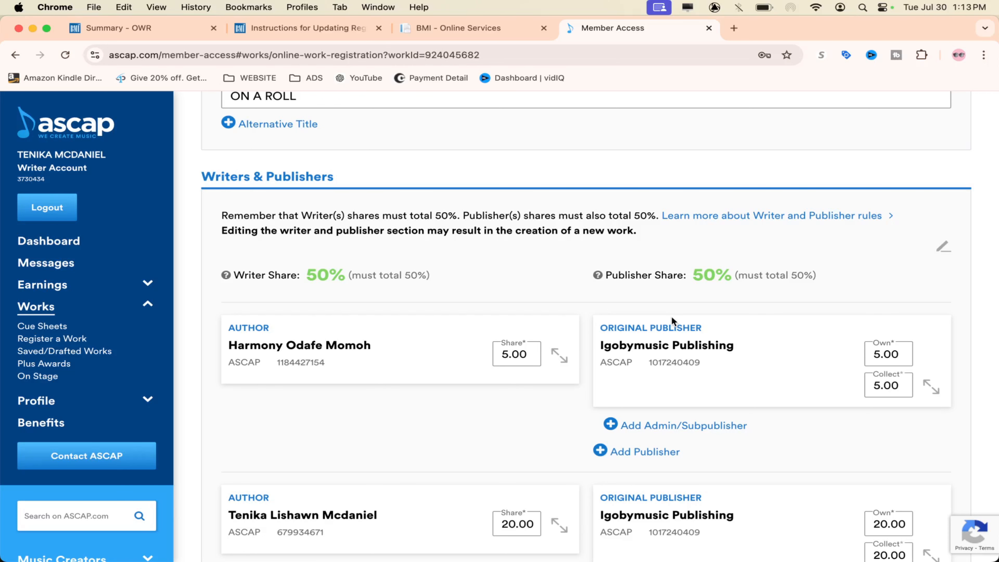
{"action": "scroll", "scroll_direction": "down", "scroll_amount": 3}
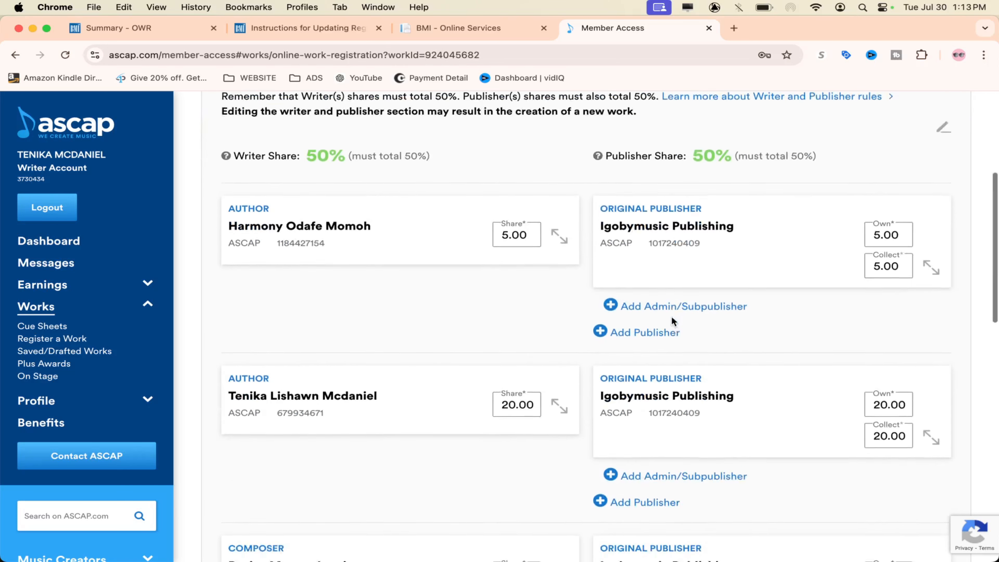
{"action": "scroll", "scroll_direction": "down", "scroll_amount": 3}
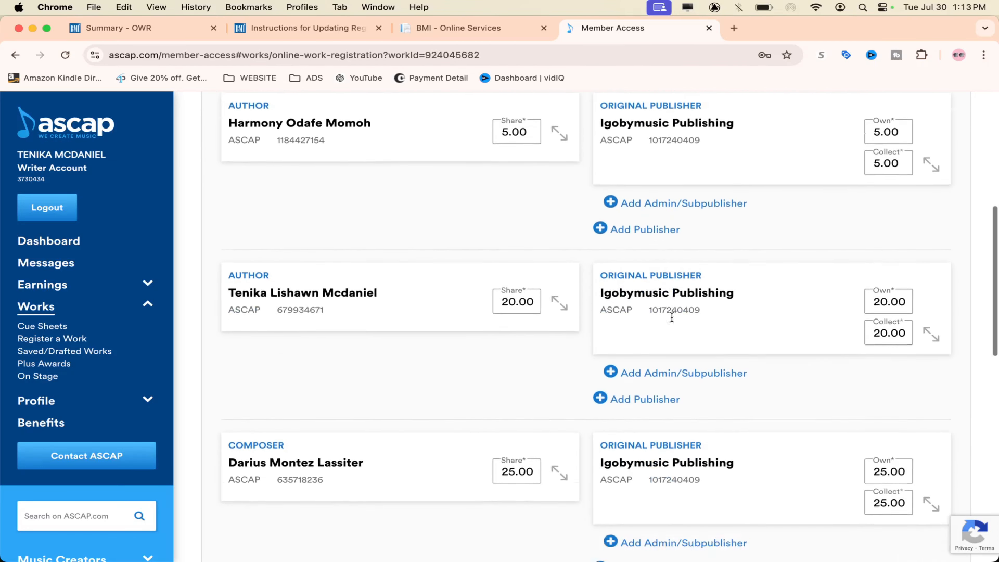
{"action": "scroll", "scroll_direction": "down", "scroll_amount": 3}
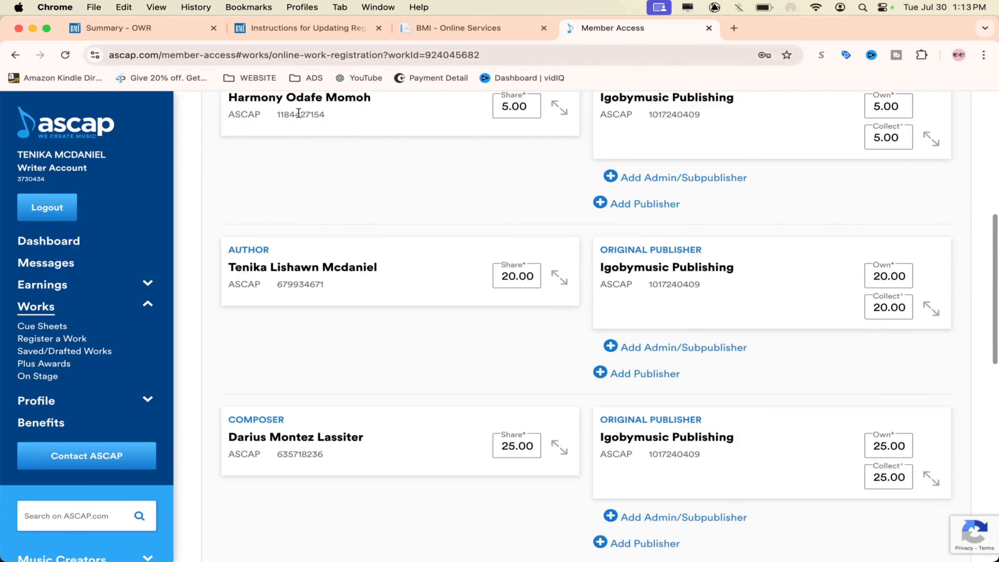